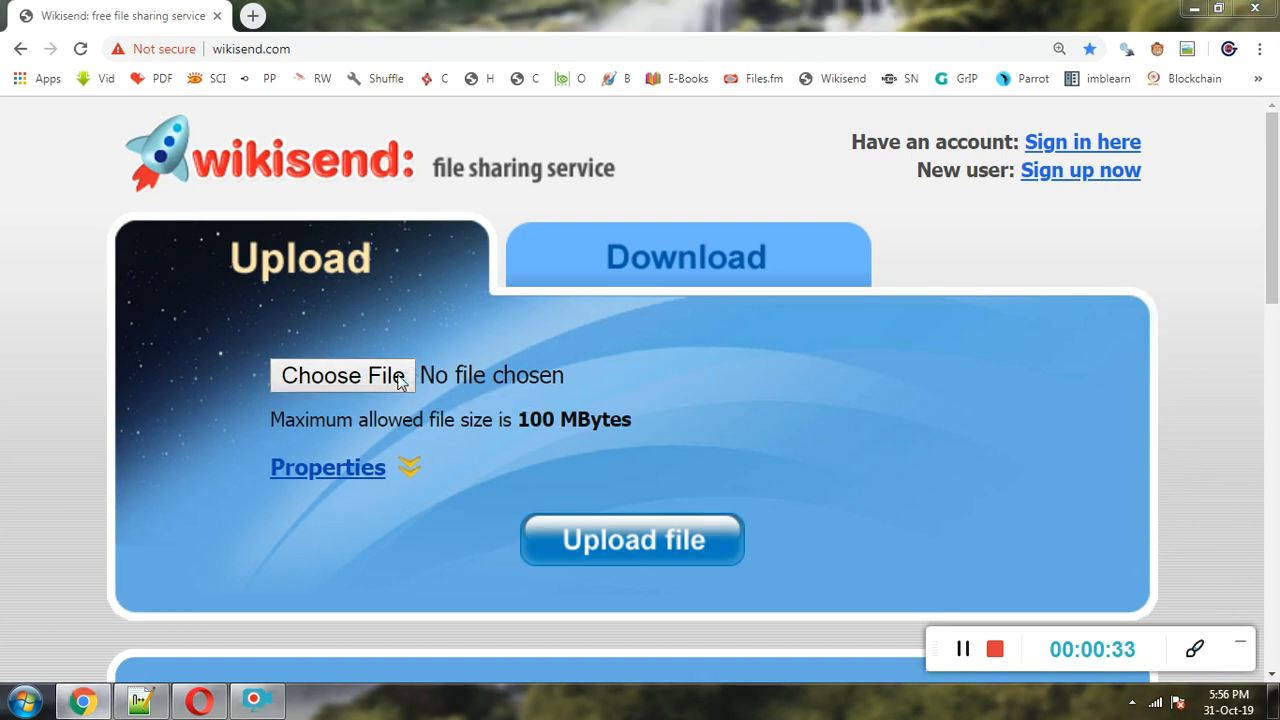
{"action": "mouse_move", "coordinate": [233, 234]}
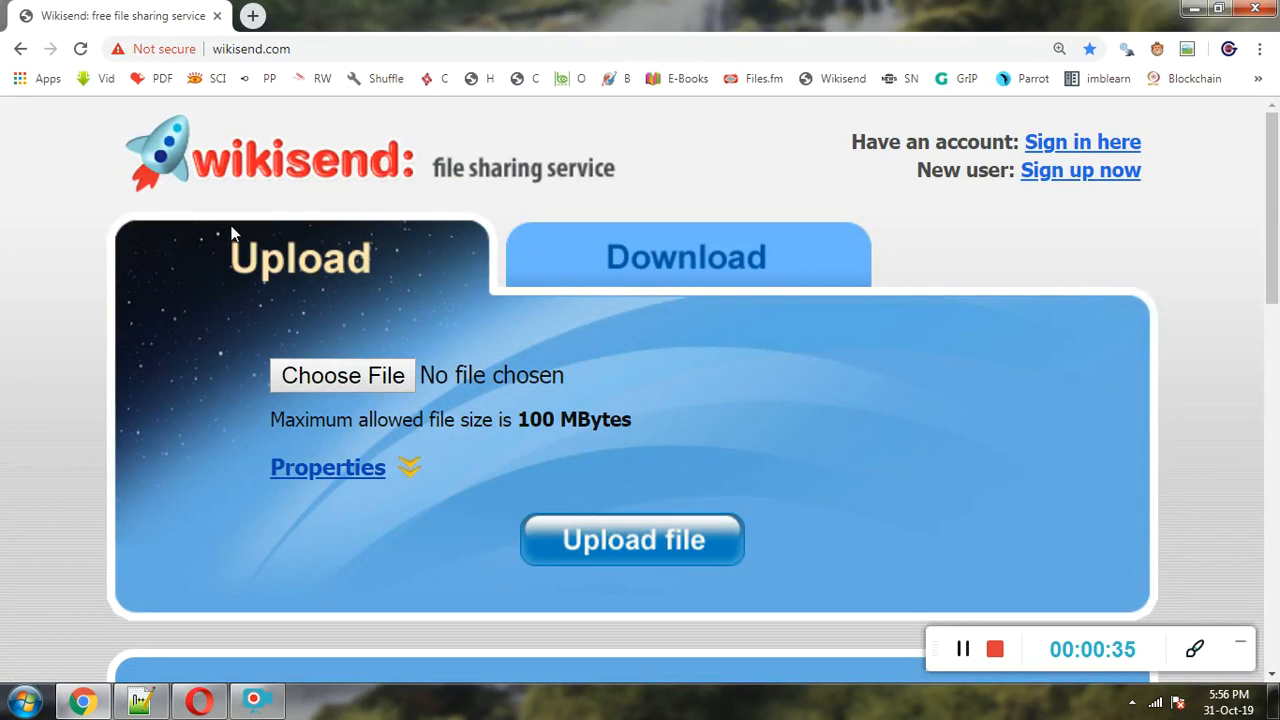
{"action": "mouse_move", "coordinate": [383, 378]}
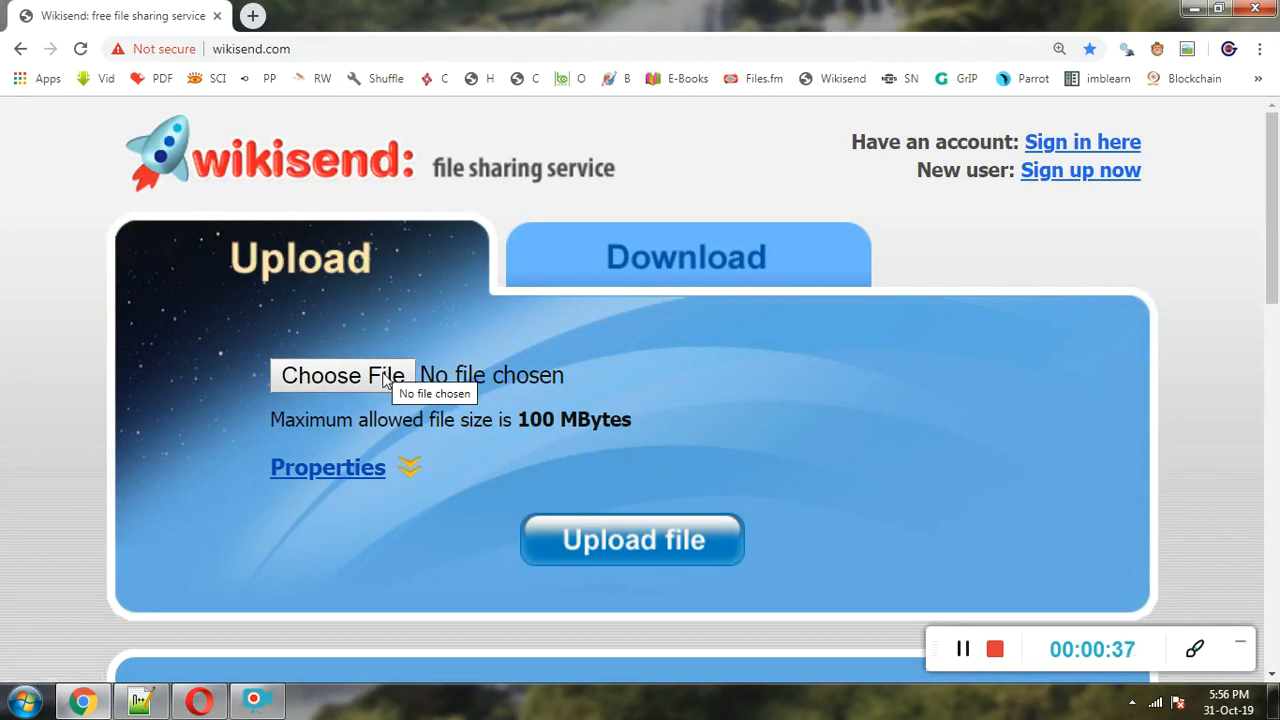
Pick myfile.txt and upload it to Wikisend.
{"action": "left_click", "coordinate": [343, 375]}
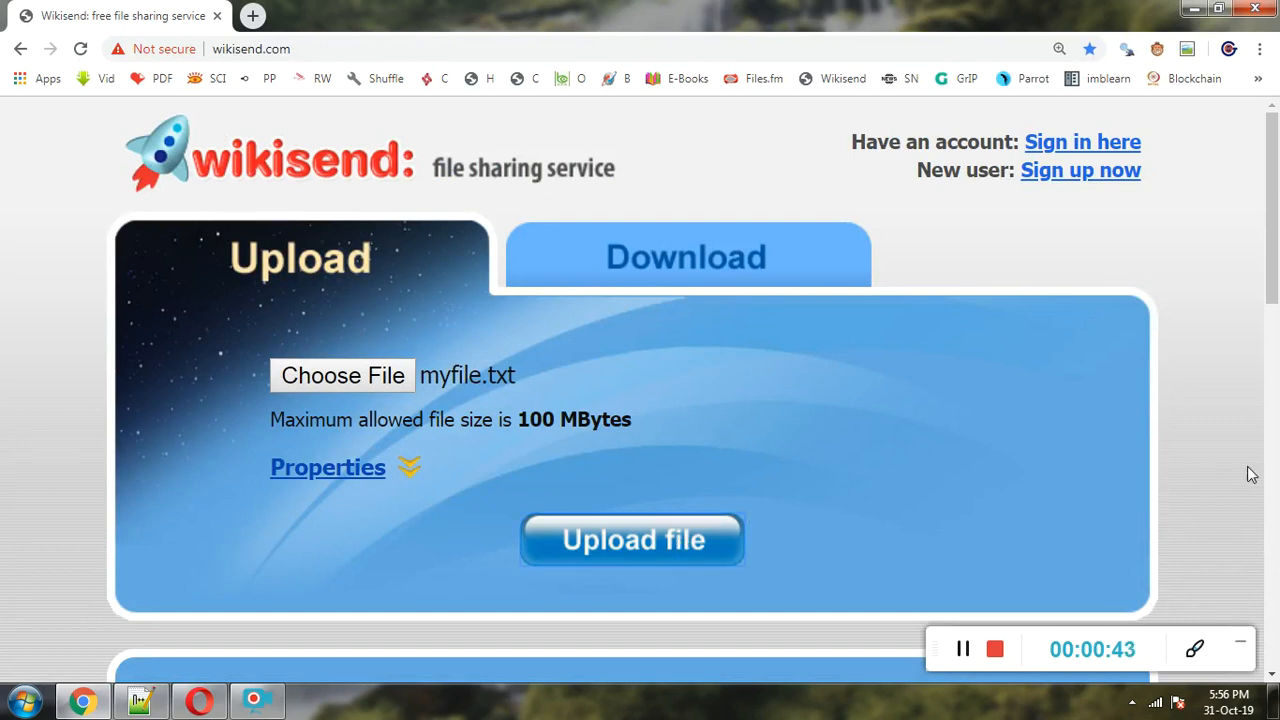
{"action": "left_click", "coordinate": [631, 539]}
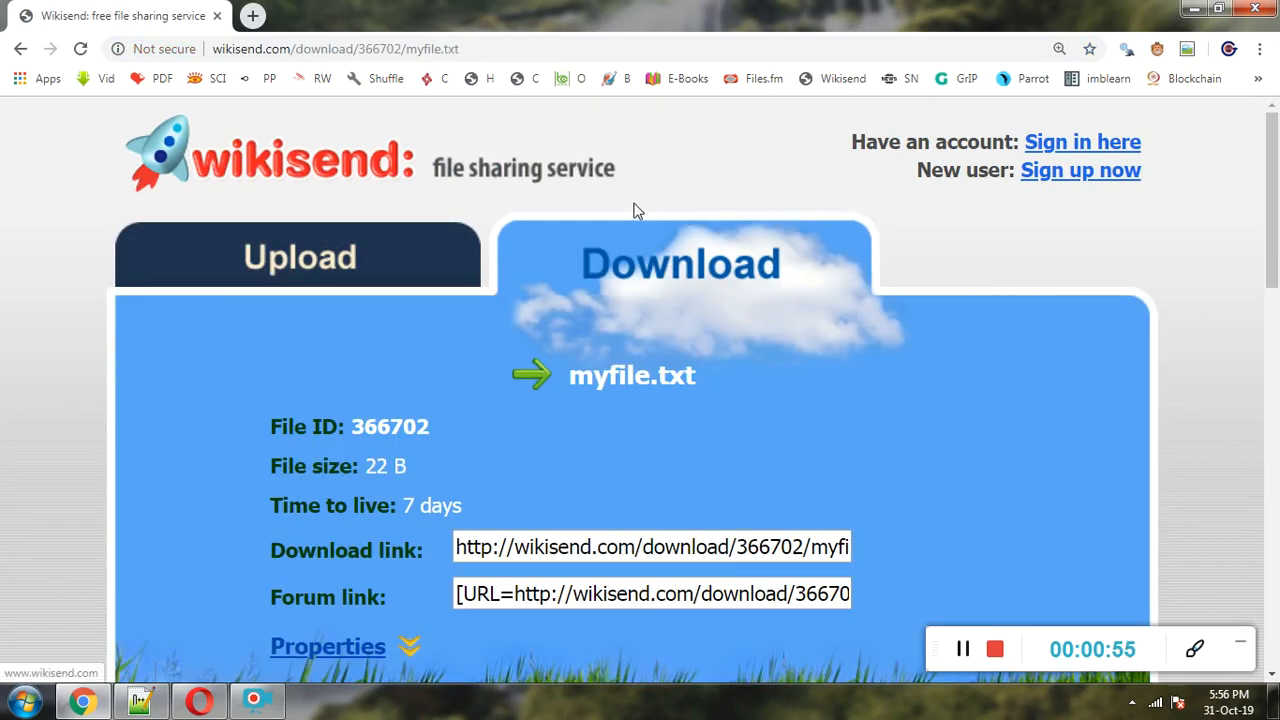
Select File ID 366702 on the finished Wikisend download page.
{"action": "double_click", "coordinate": [390, 426]}
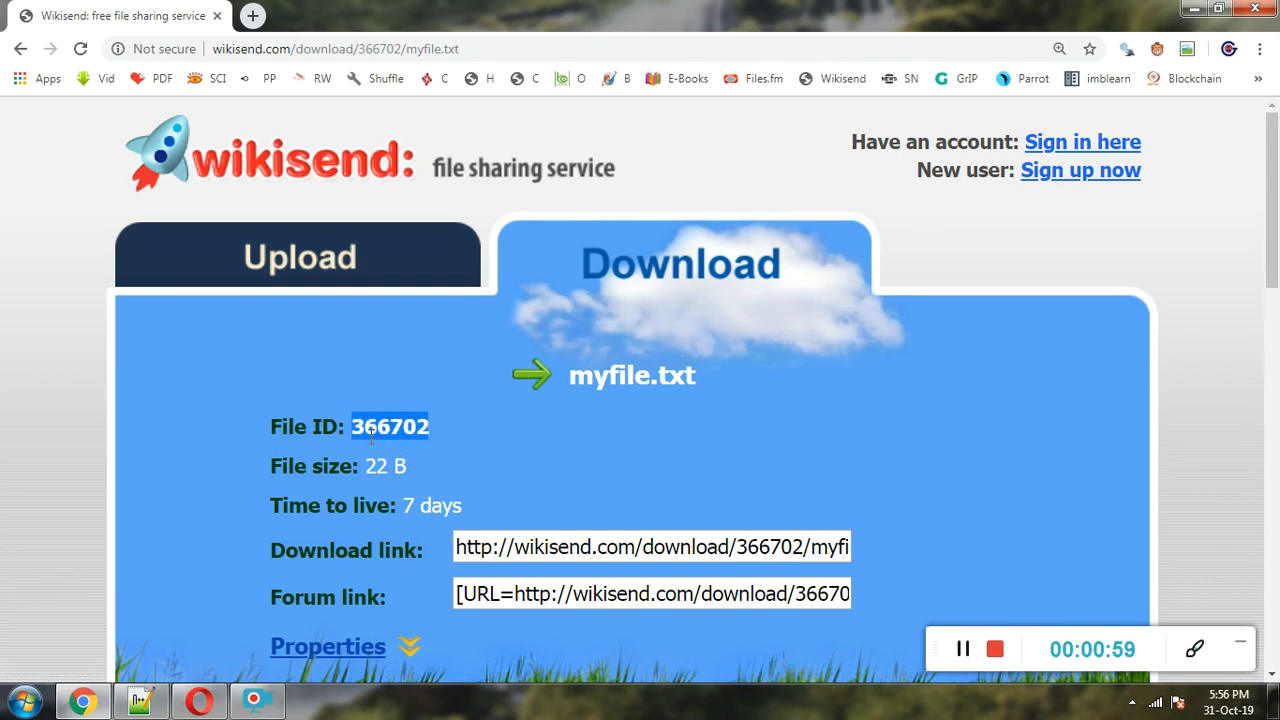
{"action": "mouse_move", "coordinate": [452, 444]}
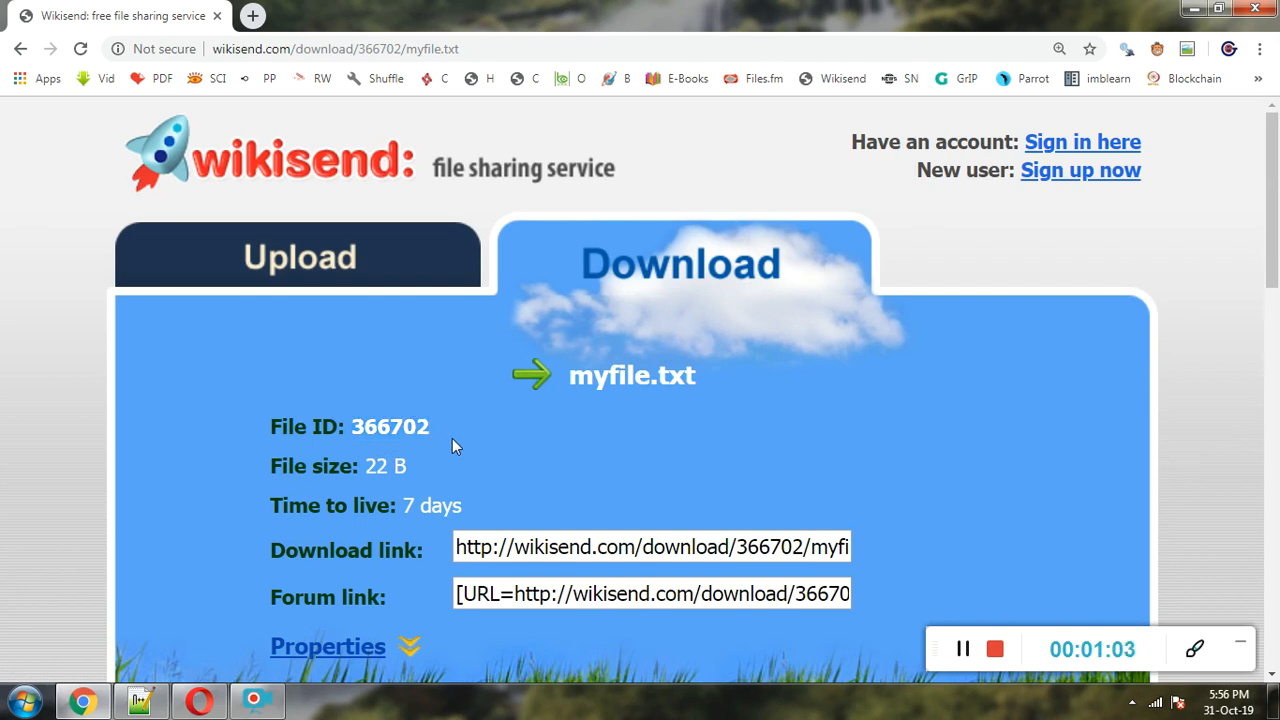
{"action": "mouse_move", "coordinate": [317, 208]}
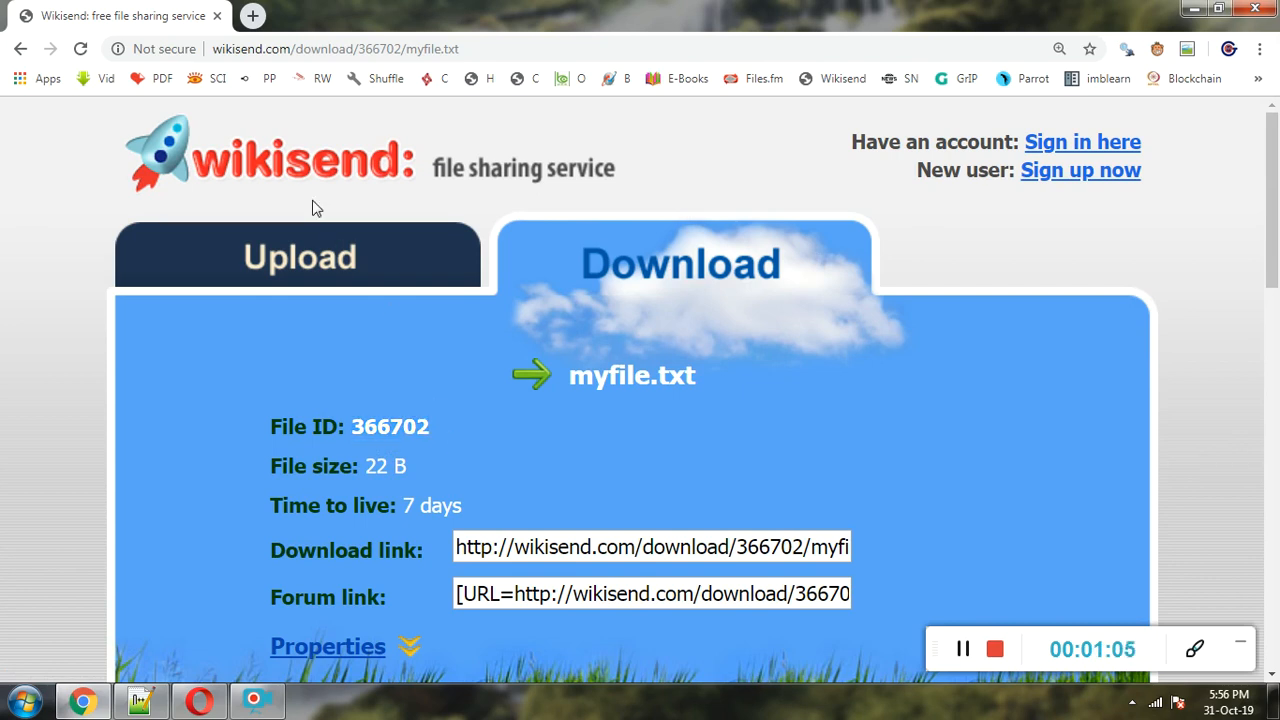
{"action": "mouse_move", "coordinate": [1087, 461]}
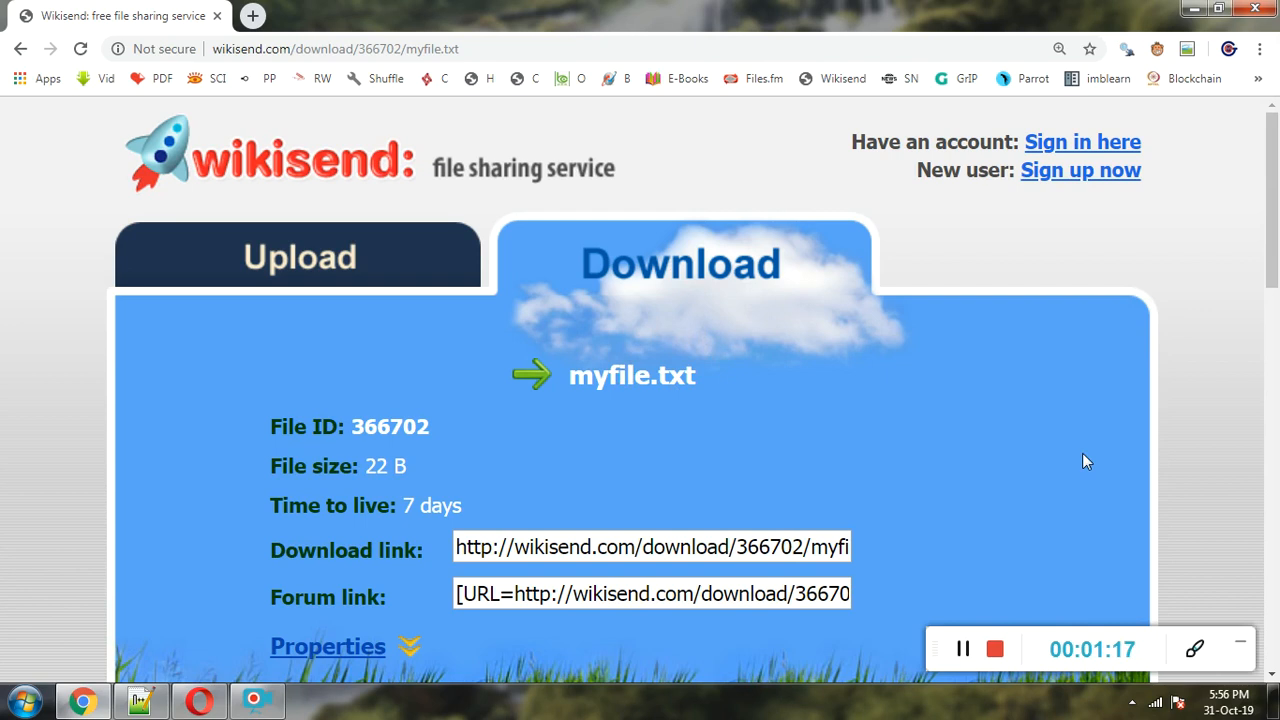
{"action": "mouse_move", "coordinate": [1126, 514]}
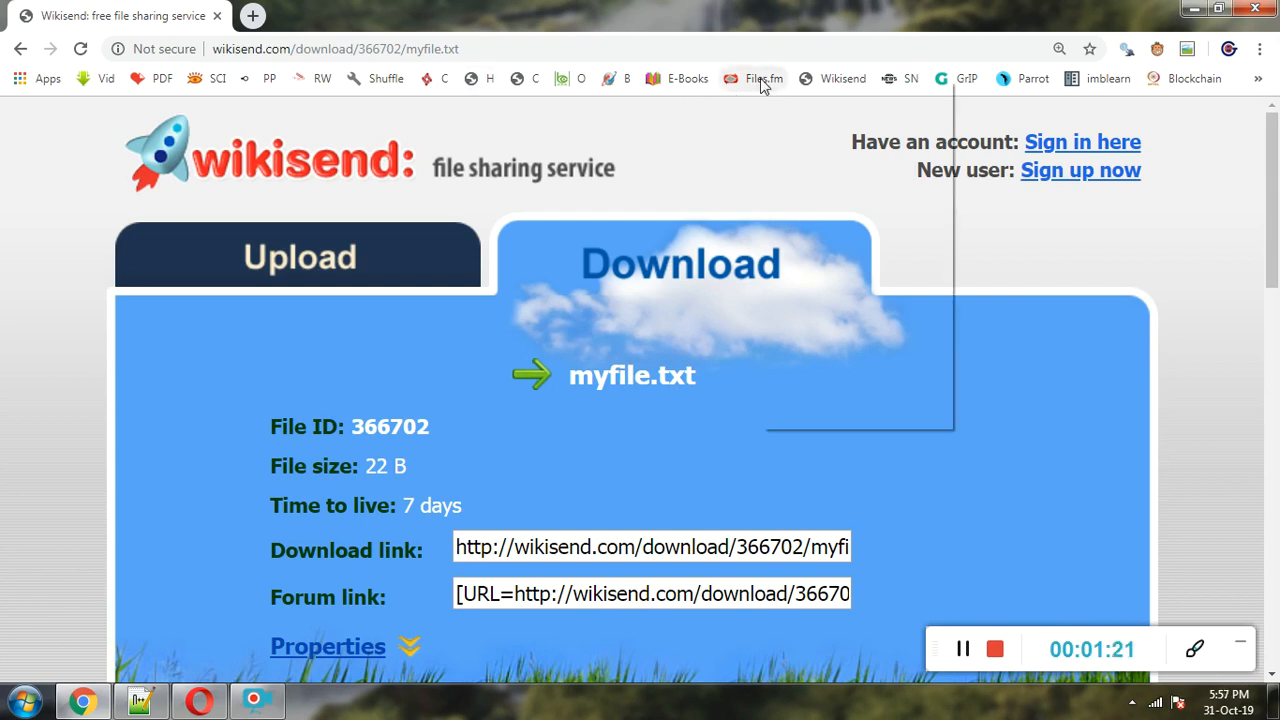
Open Files.fm in a new tab and upload myfile.txt.
{"action": "left_click", "coordinate": [763, 79]}
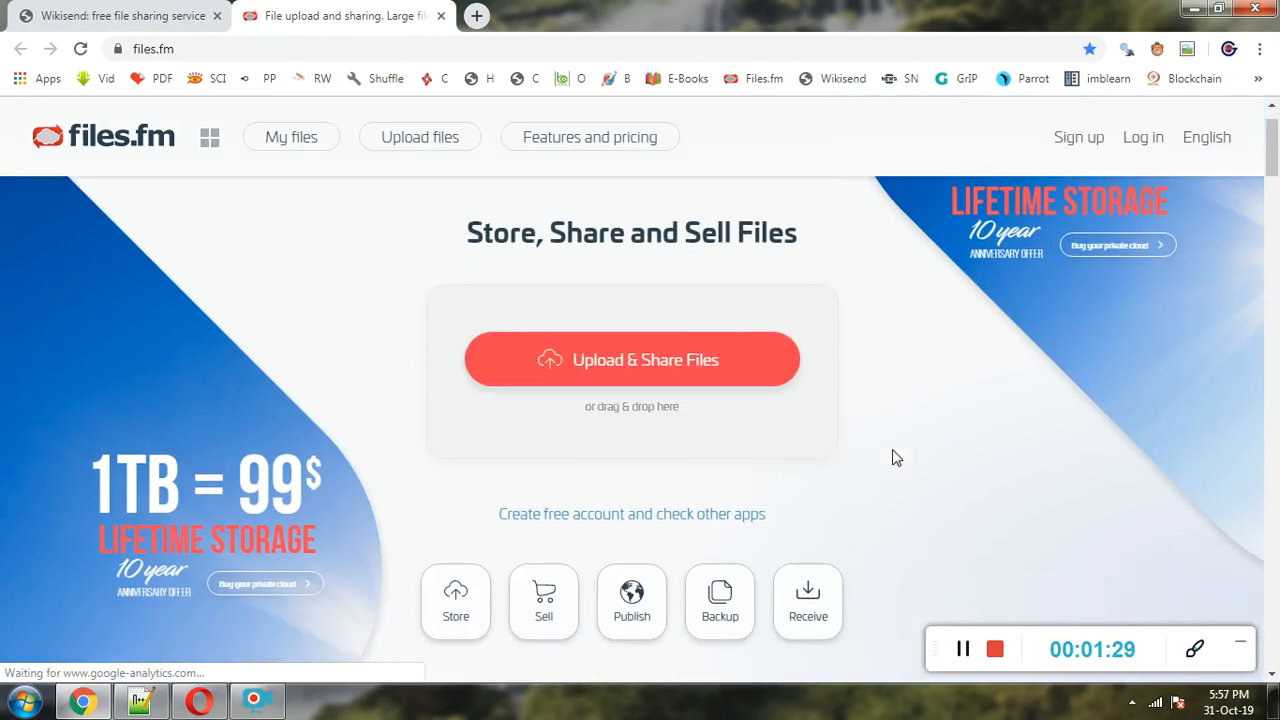
{"action": "left_click", "coordinate": [631, 359]}
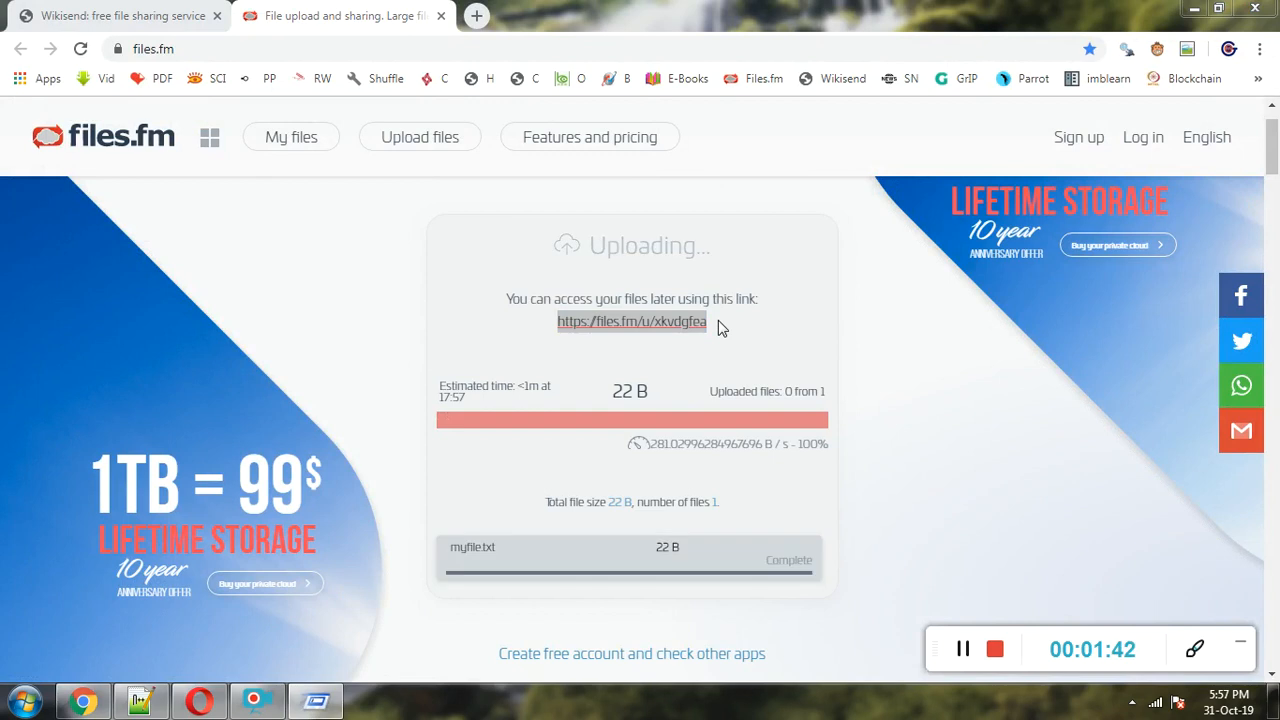
{"action": "type", "text": "note"}
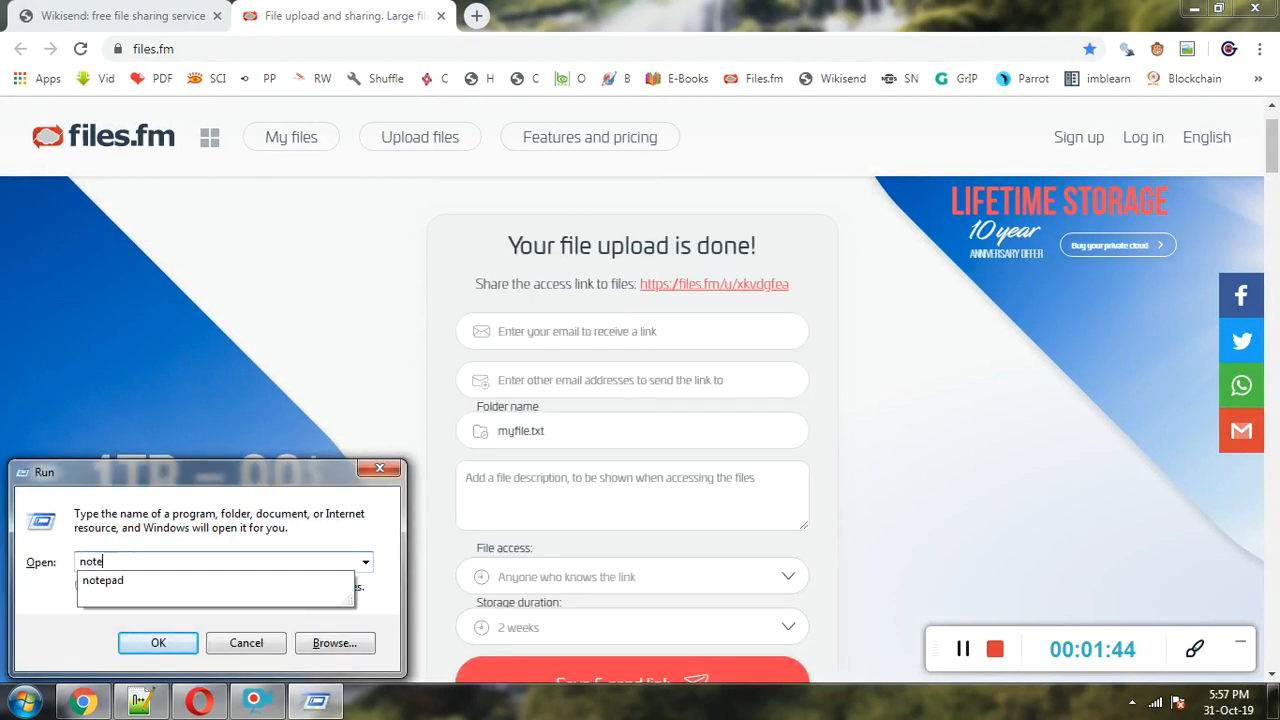
{"action": "left_click", "coordinate": [157, 643]}
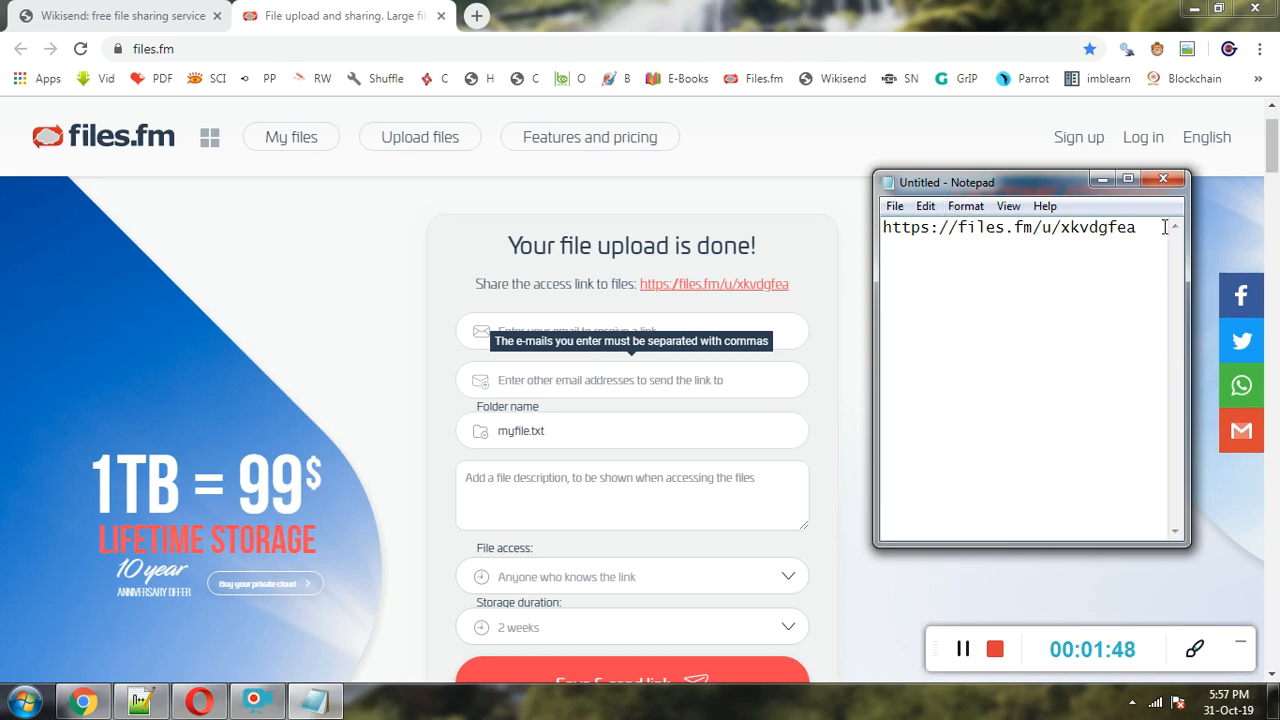
{"action": "triple_click", "coordinate": [1010, 227]}
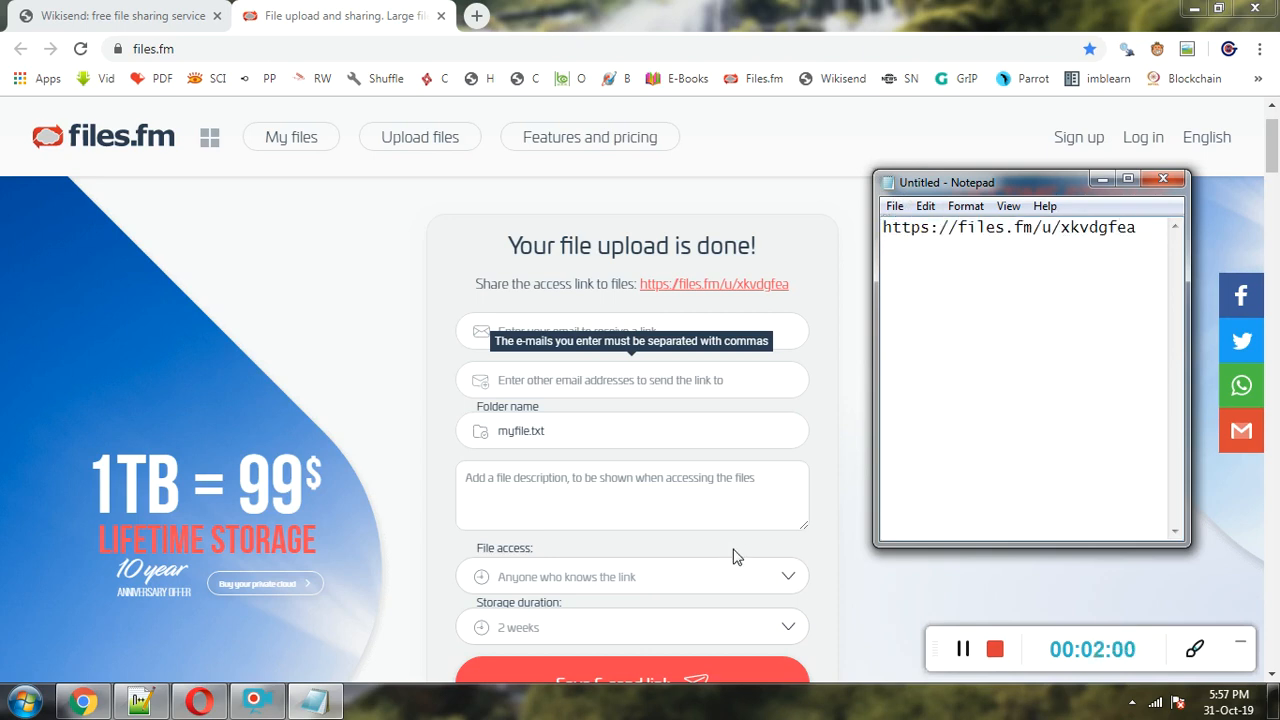
Set Files.fm storage duration to 2 months and return to the Wikisend tab.
{"action": "scroll", "scroll_direction": "down", "scroll_amount": 3}
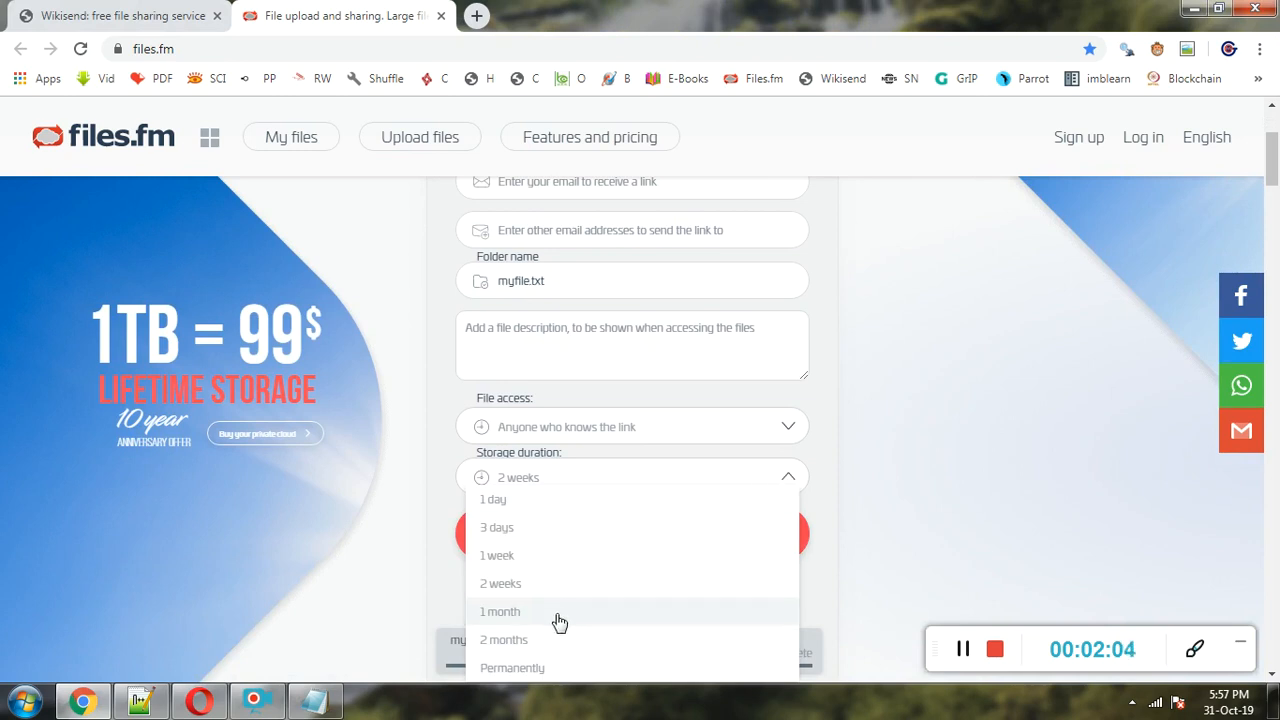
{"action": "mouse_move", "coordinate": [538, 644]}
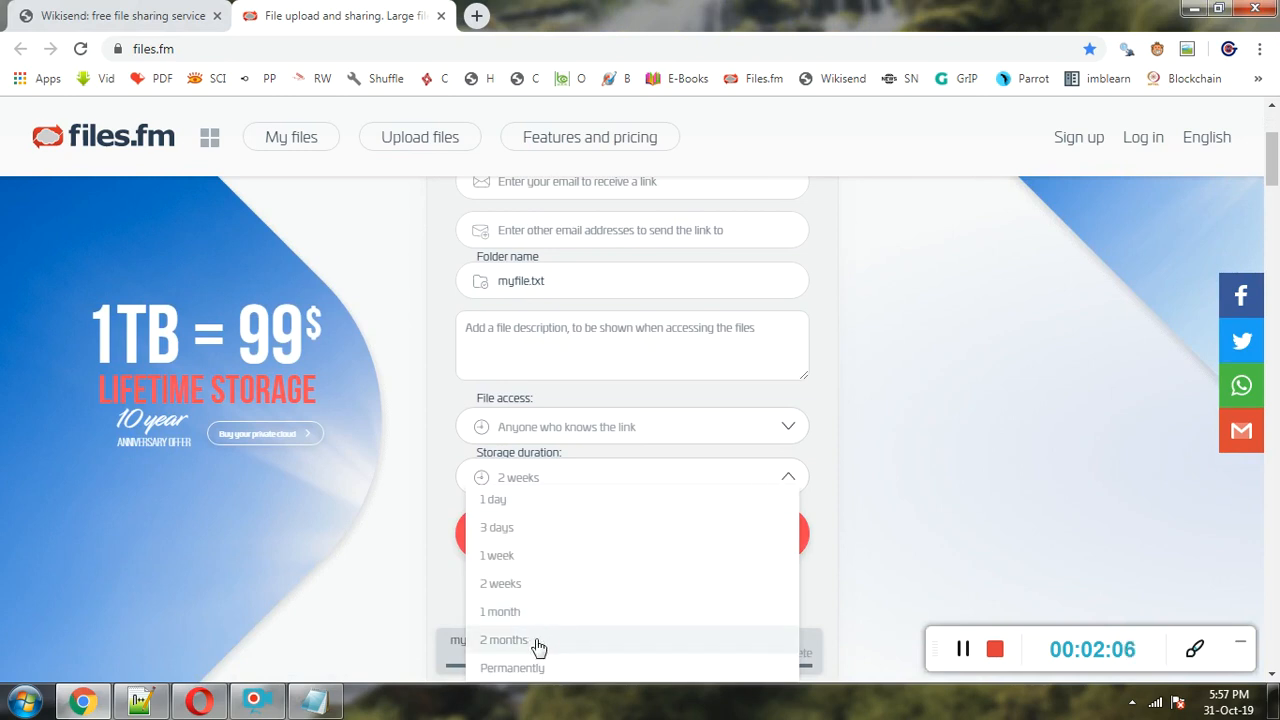
{"action": "left_click", "coordinate": [503, 639]}
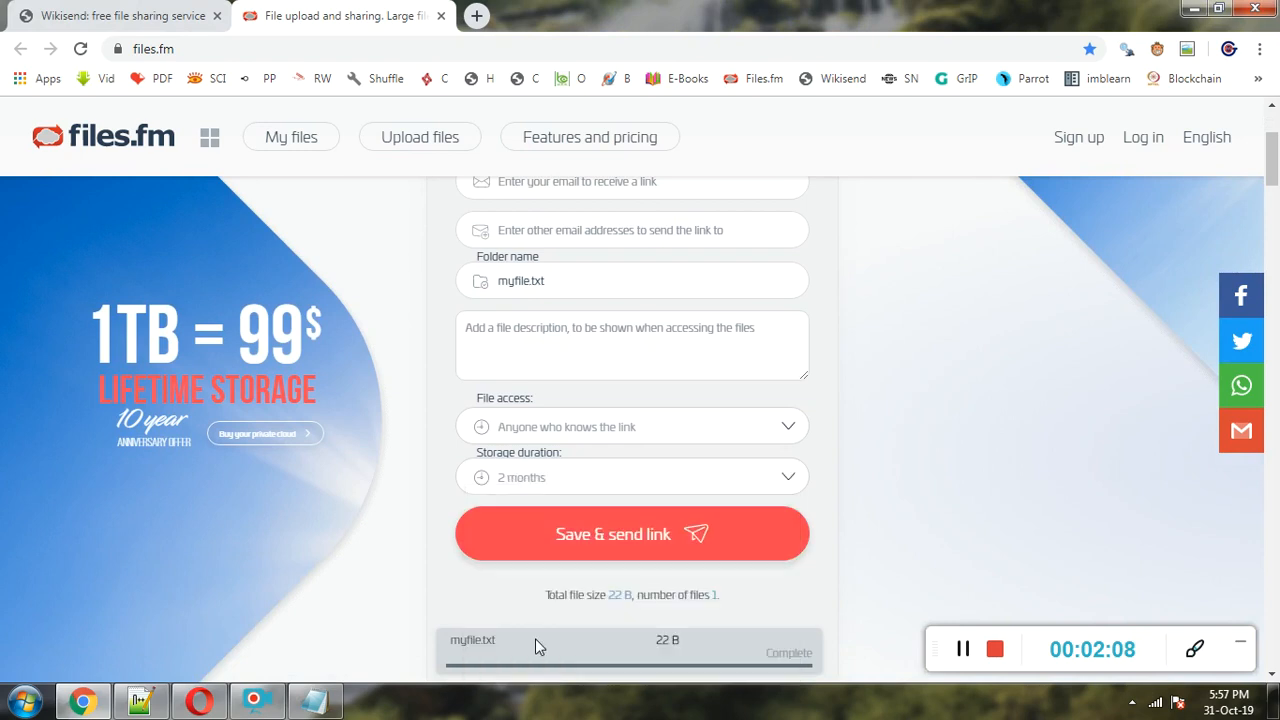
{"action": "left_click", "coordinate": [120, 15]}
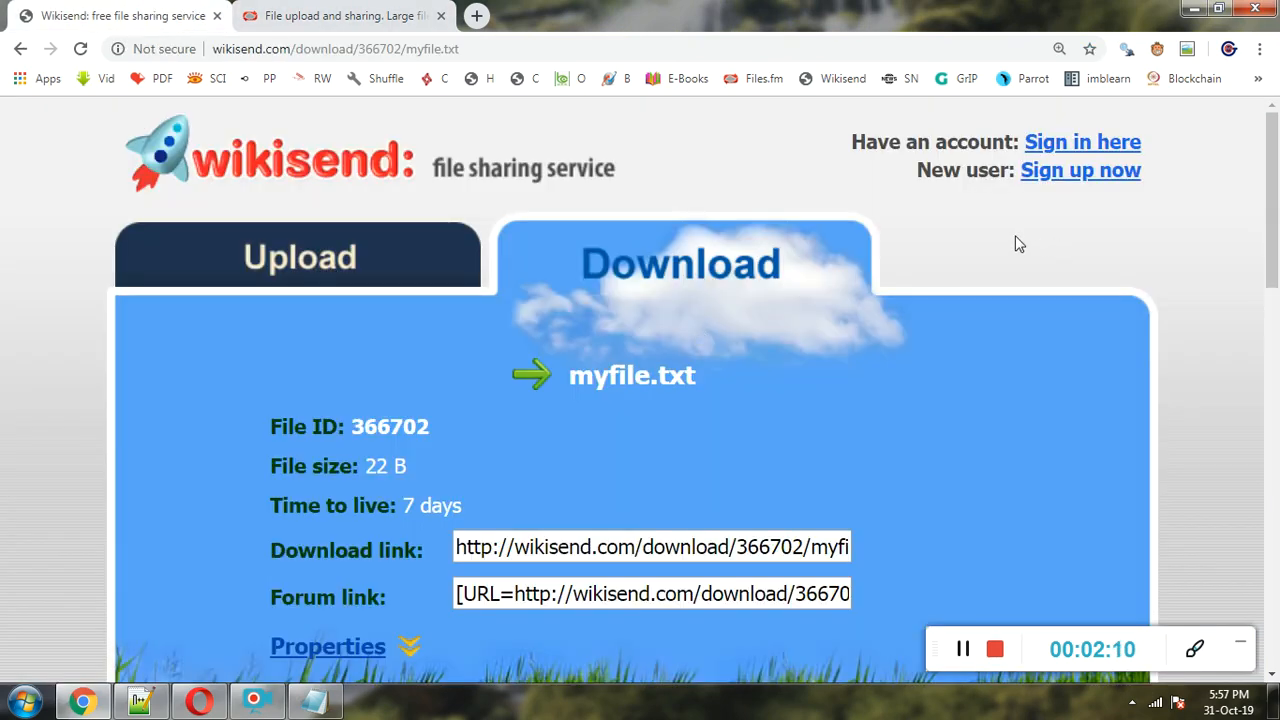